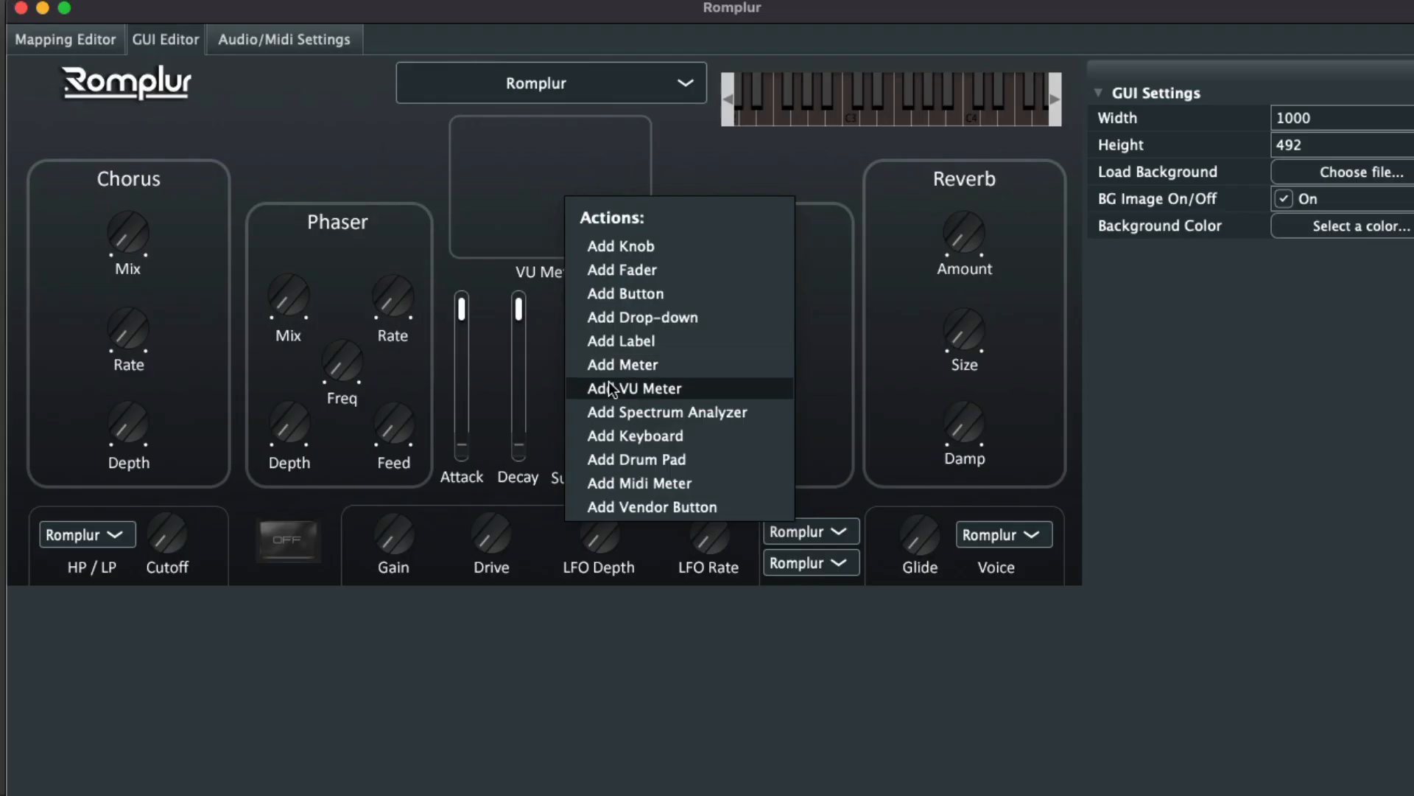
Step: Add a spectrum analyzer to the Romplur interface and give it a purple background
click(667, 411)
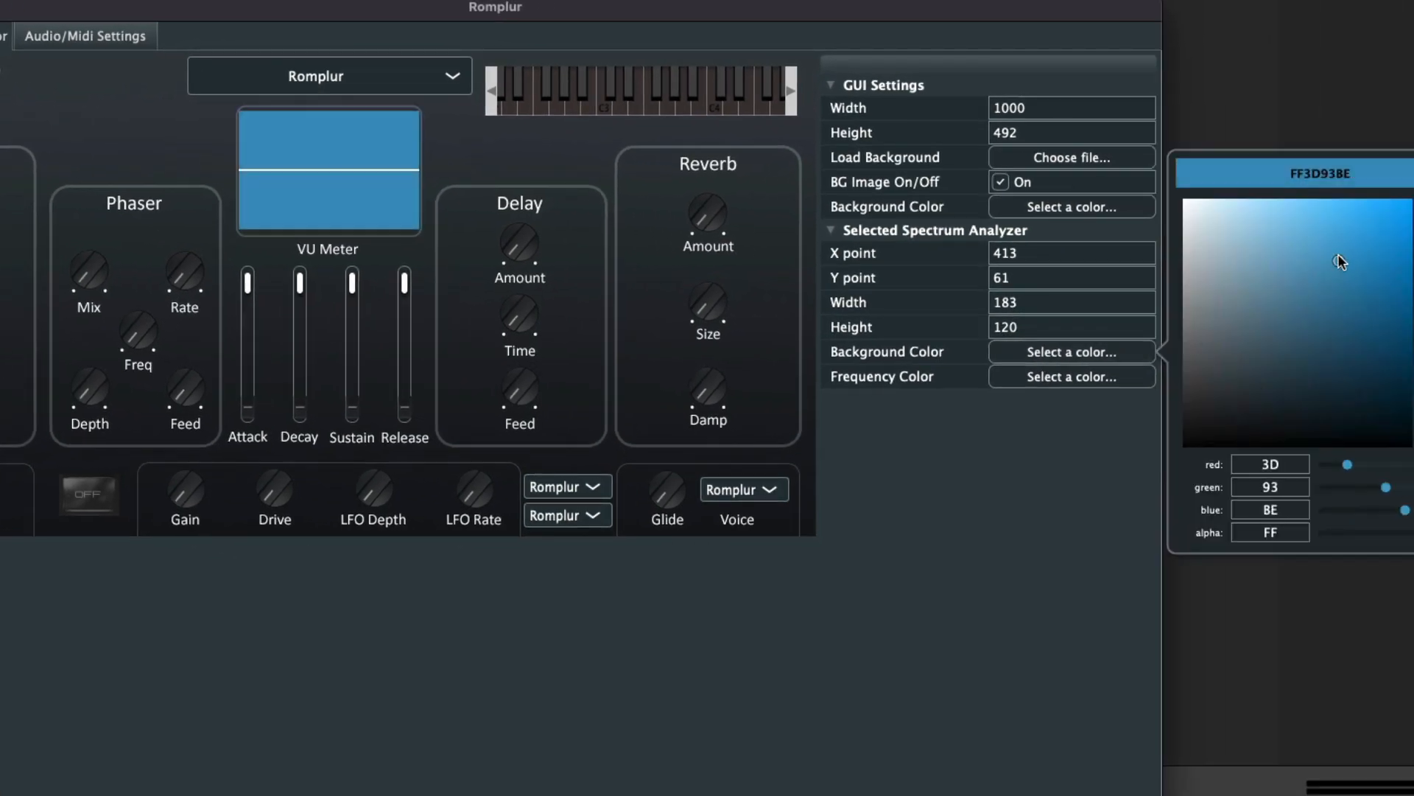
click(1303, 313)
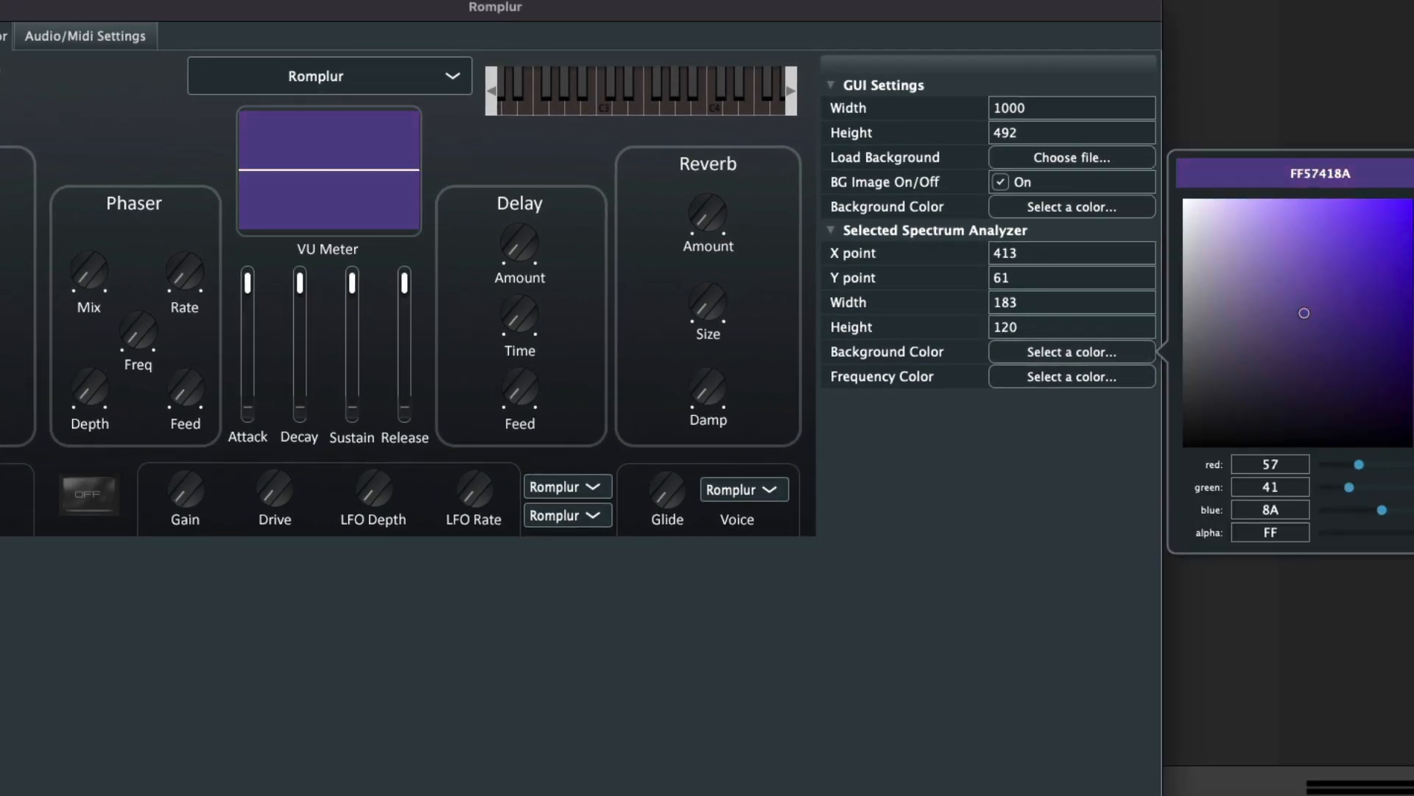
click(1372, 327)
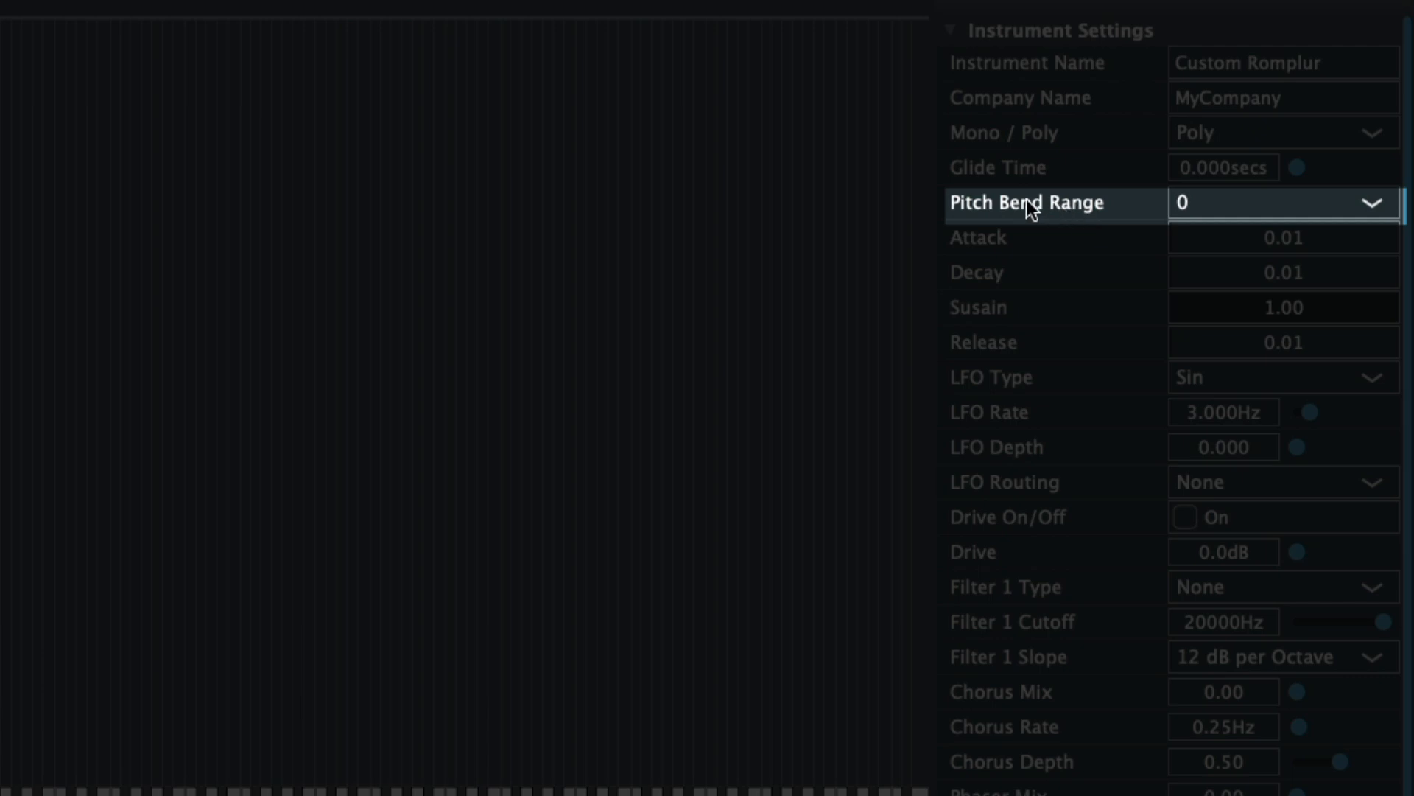
Step: Choose 12 from the Pitch Bend Range dropdown in Instrument Settings
click(1282, 201)
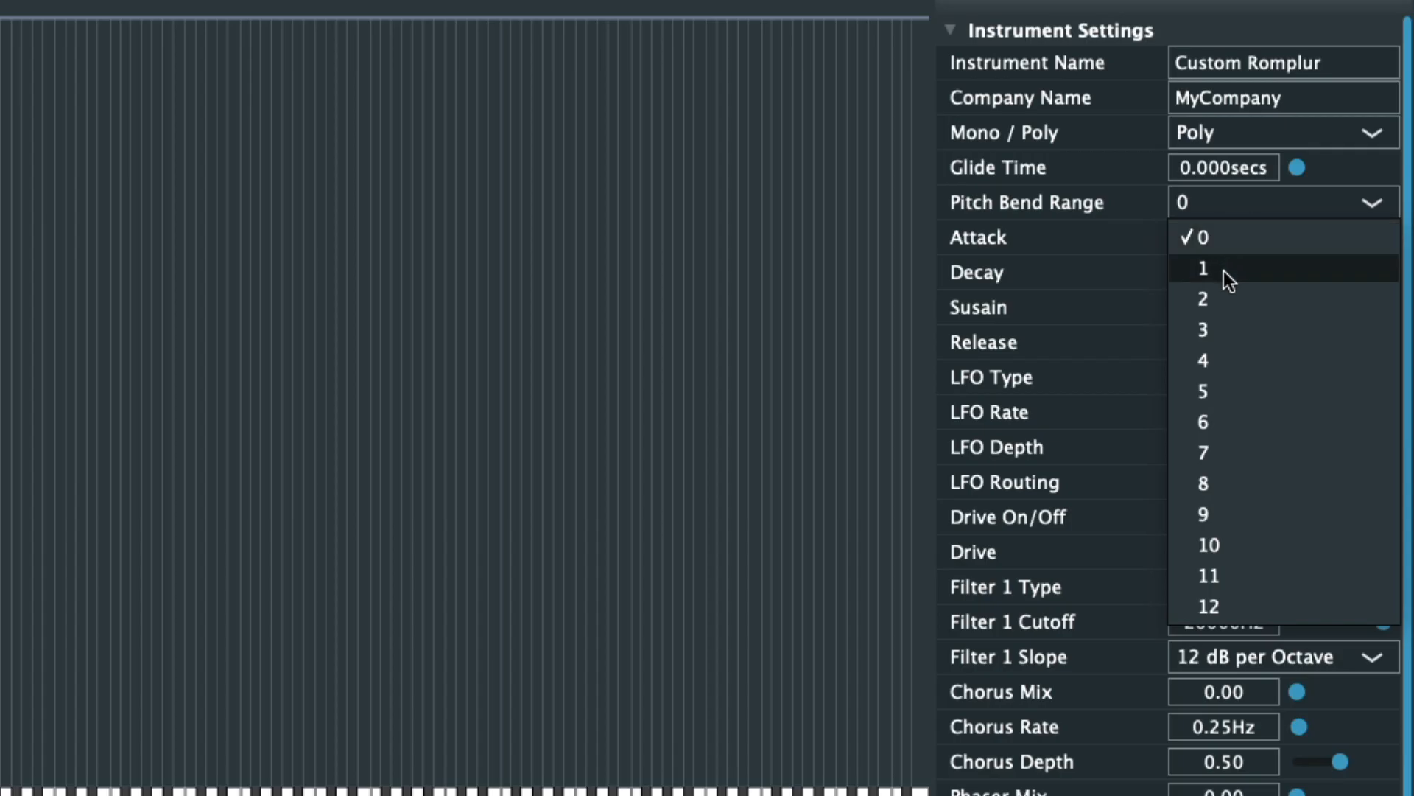
mouse_move(1231, 575)
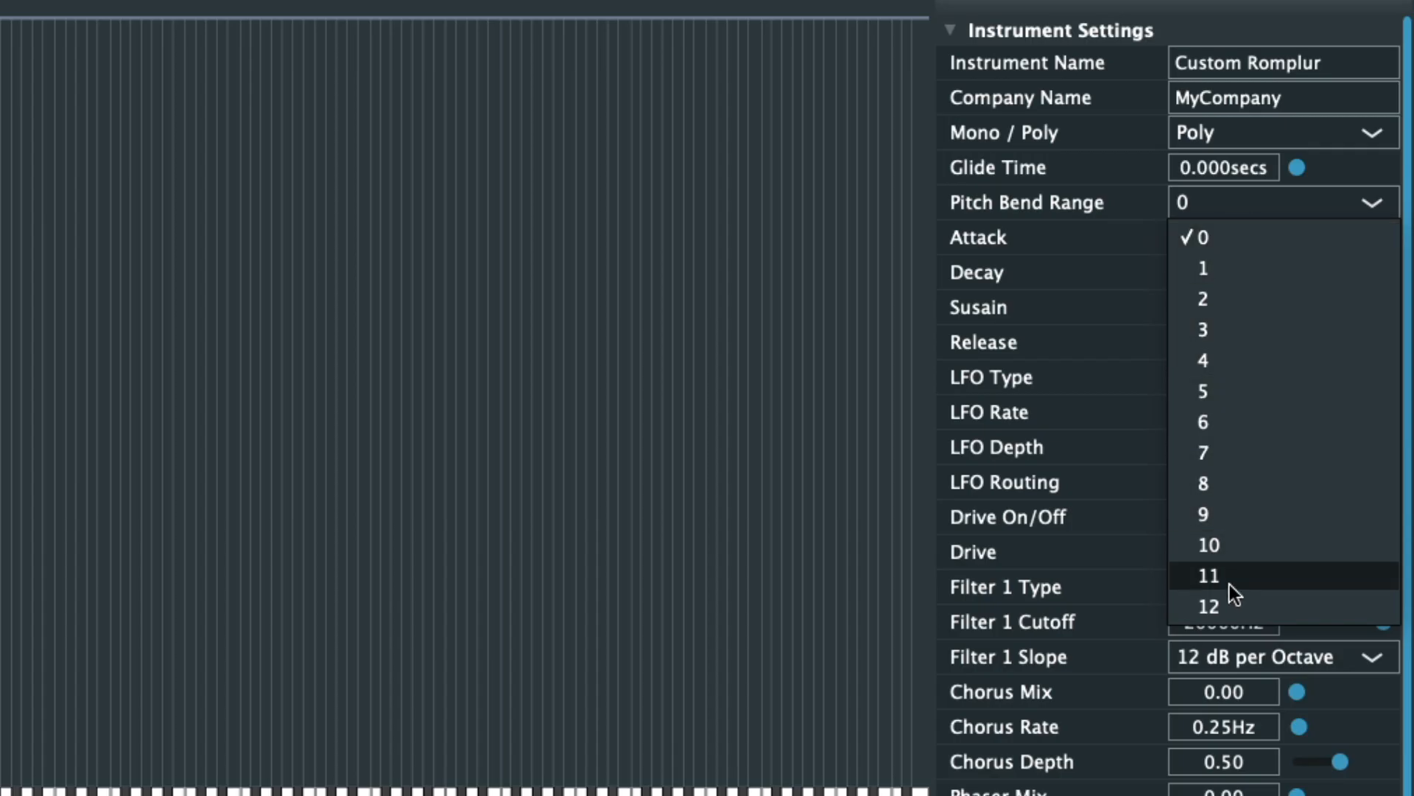
click(1209, 606)
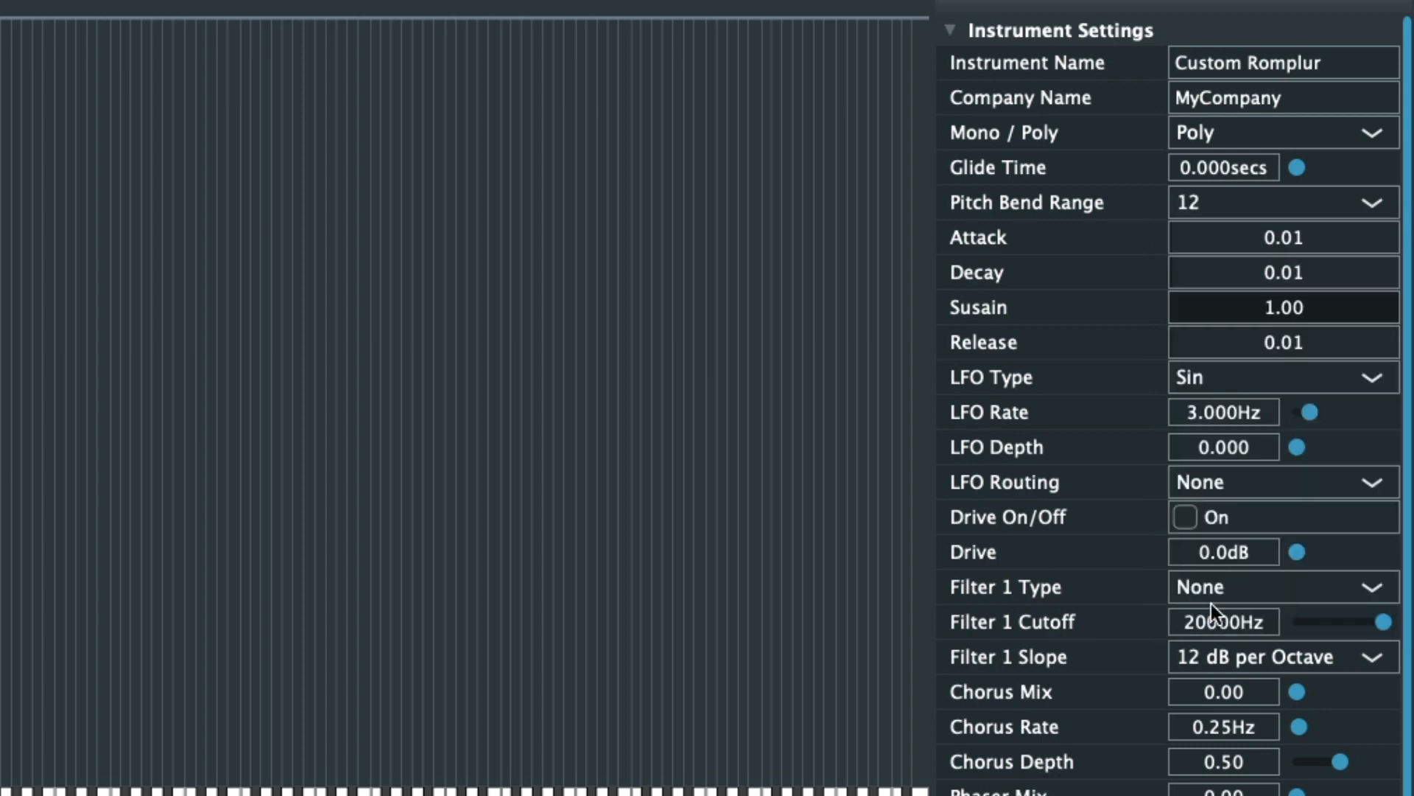
mouse_move(1170, 268)
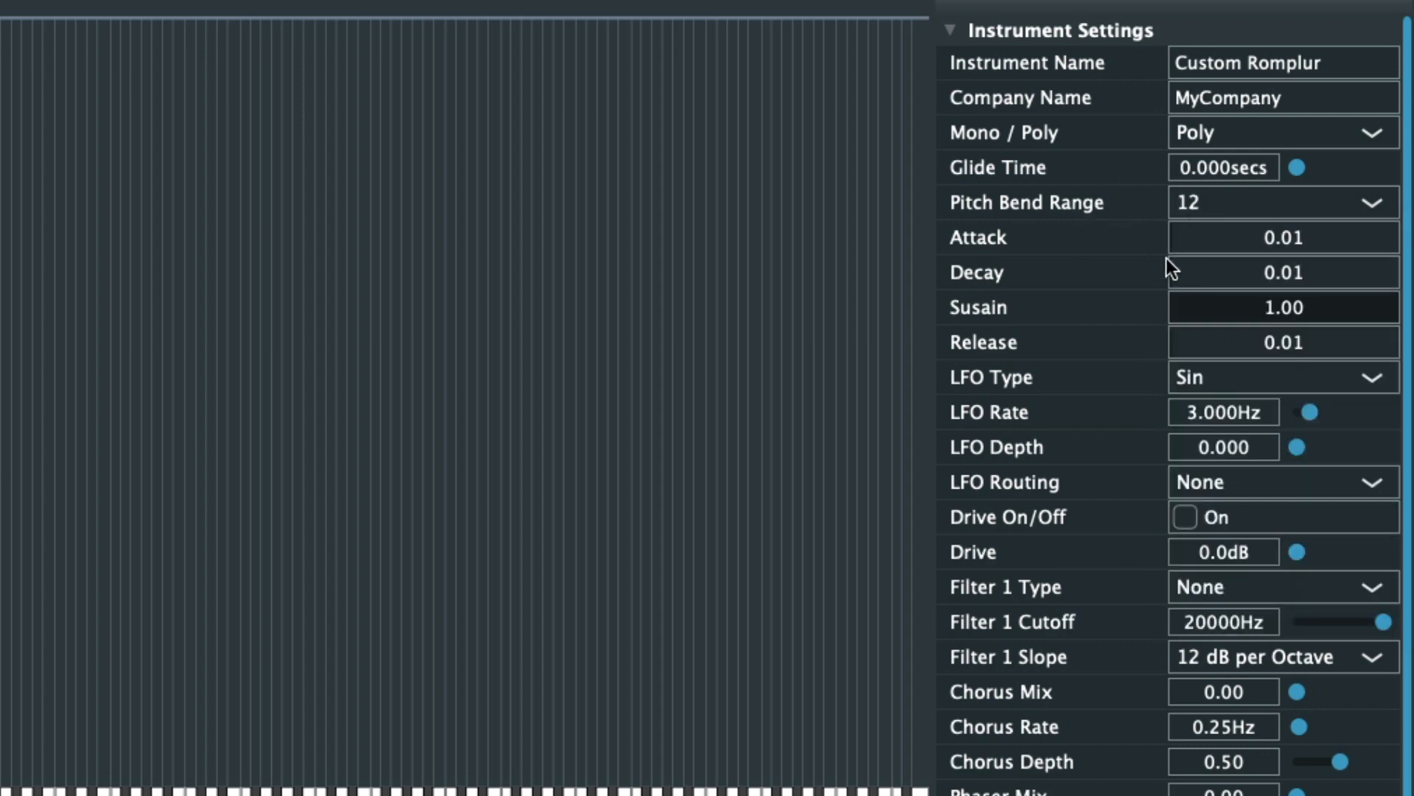
mouse_move(1369, 233)
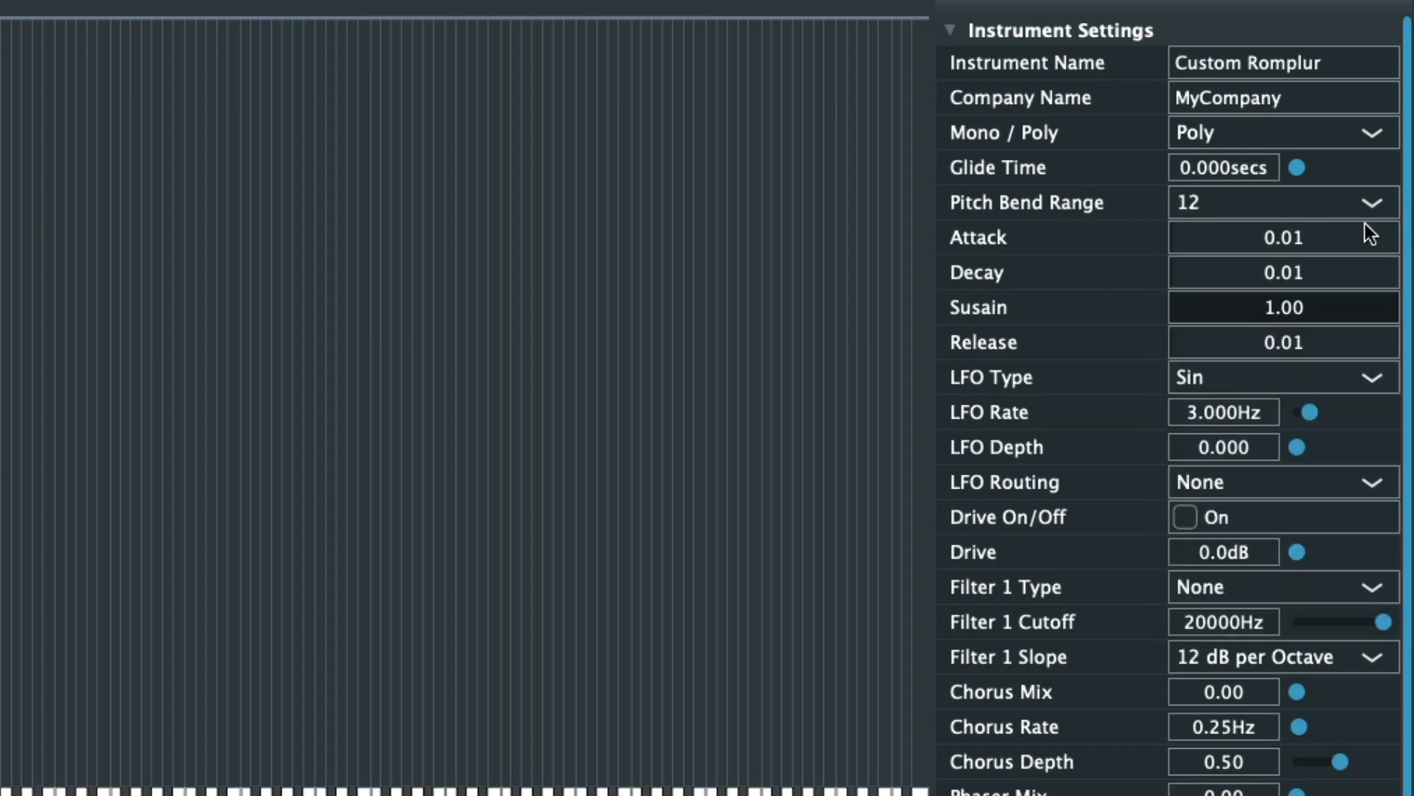
mouse_move(1234, 214)
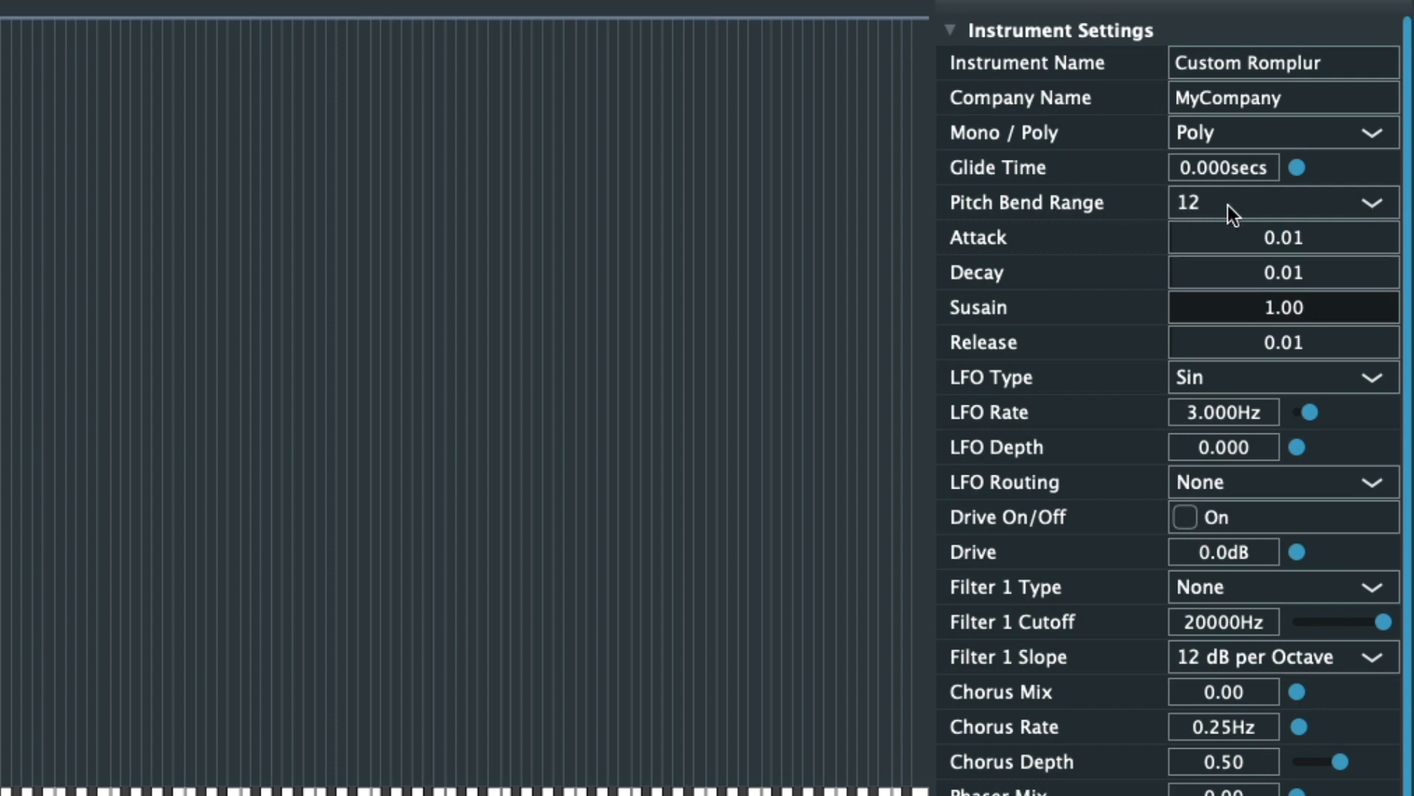
mouse_move(1234, 217)
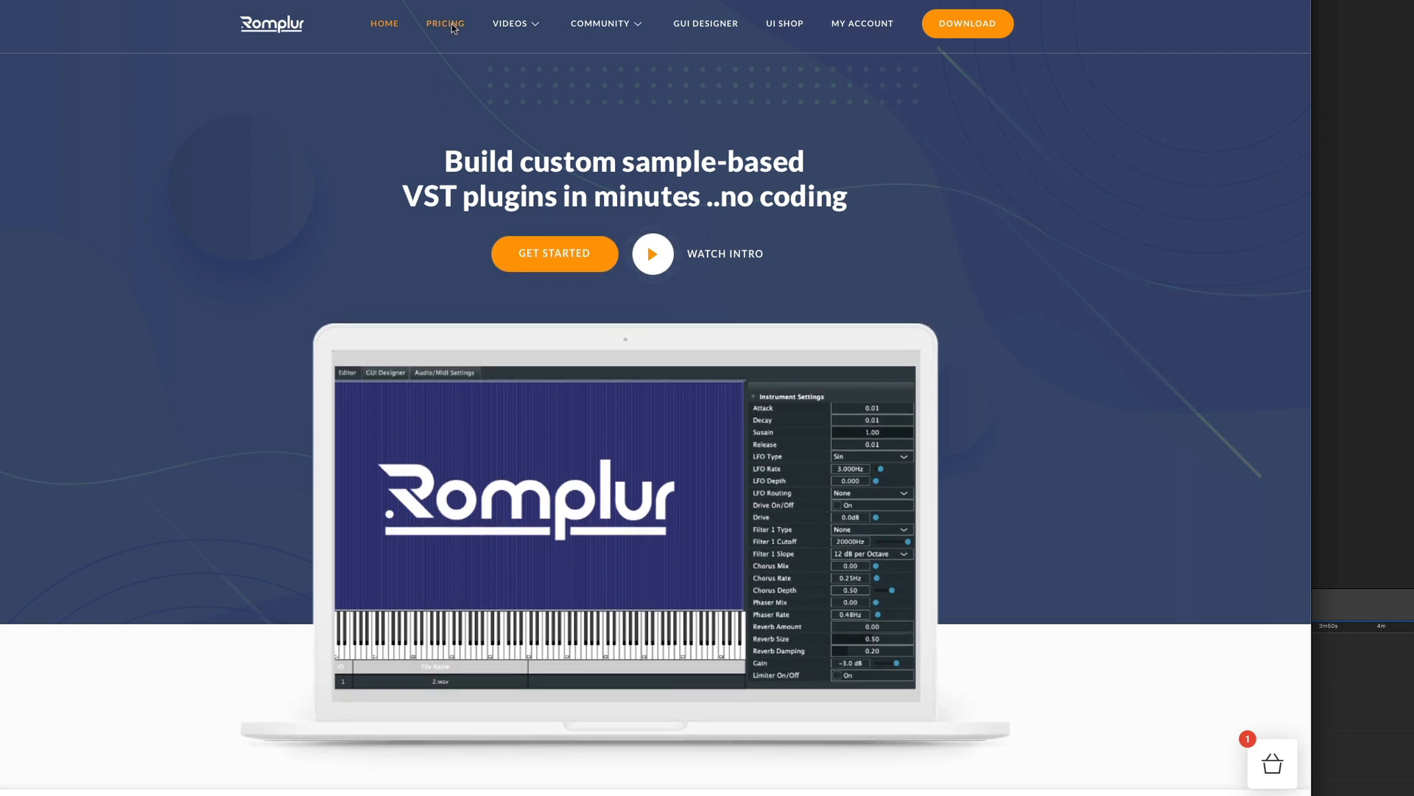
mouse_move(516, 136)
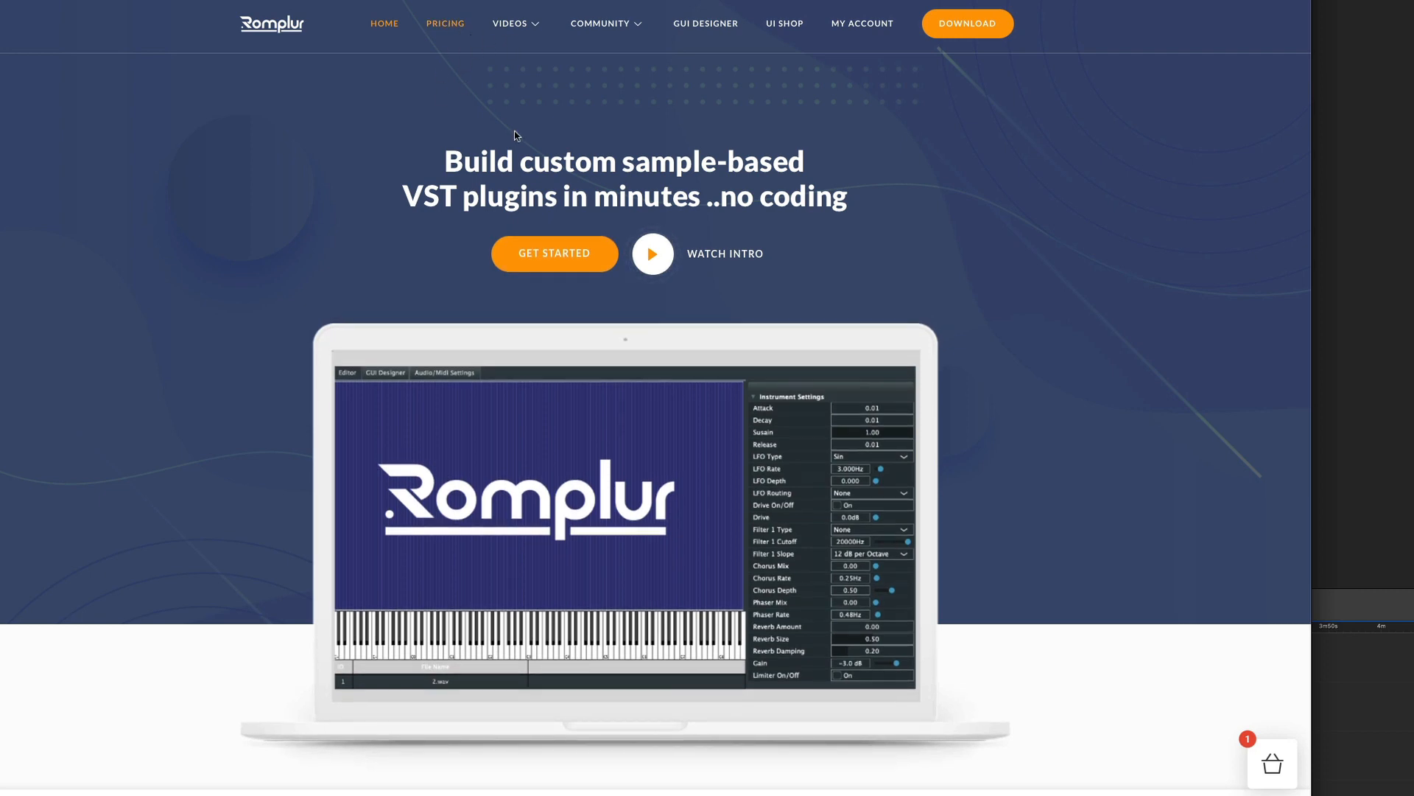
Step: Go to the Romplur pricing page and scroll to the Pricing Plans cards
click(445, 23)
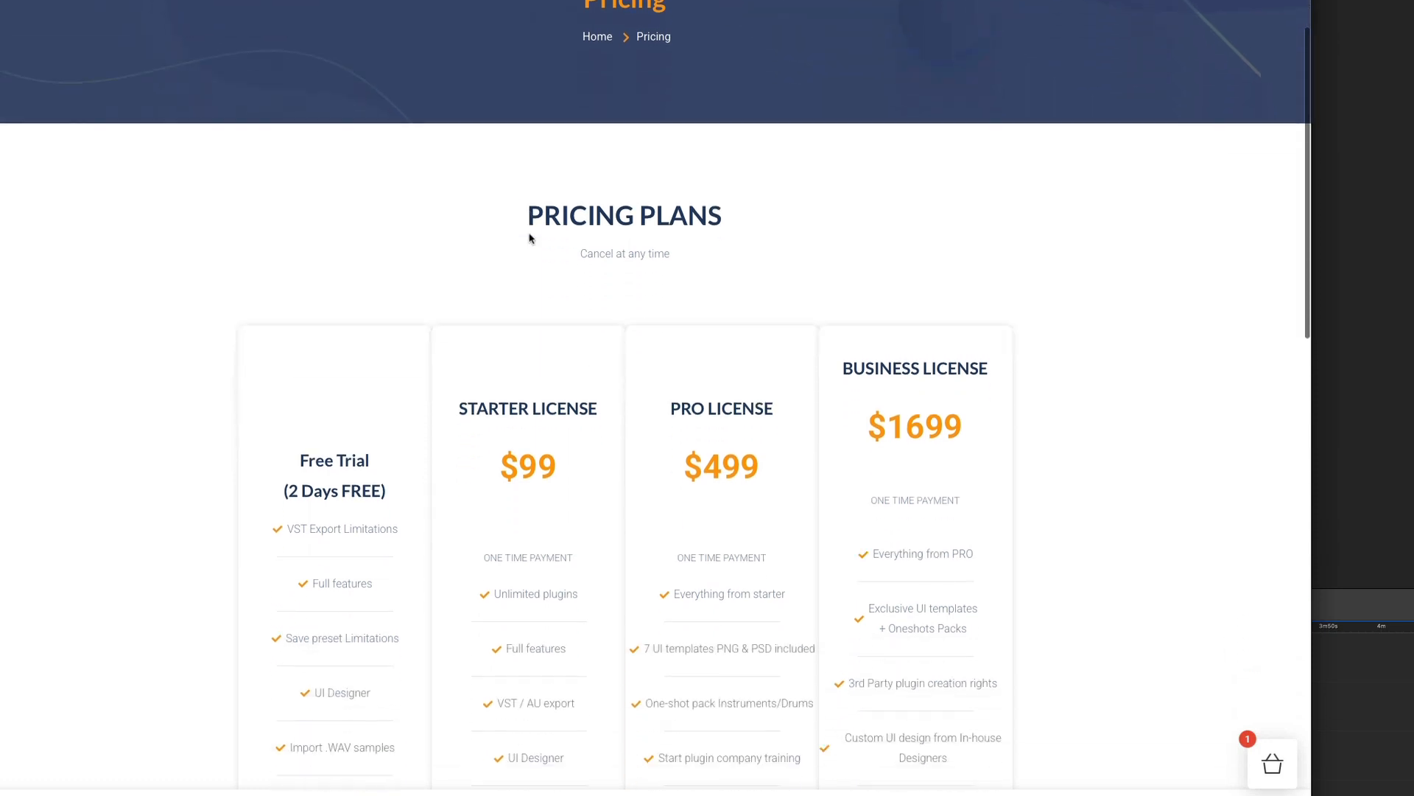
scroll(down, 3)
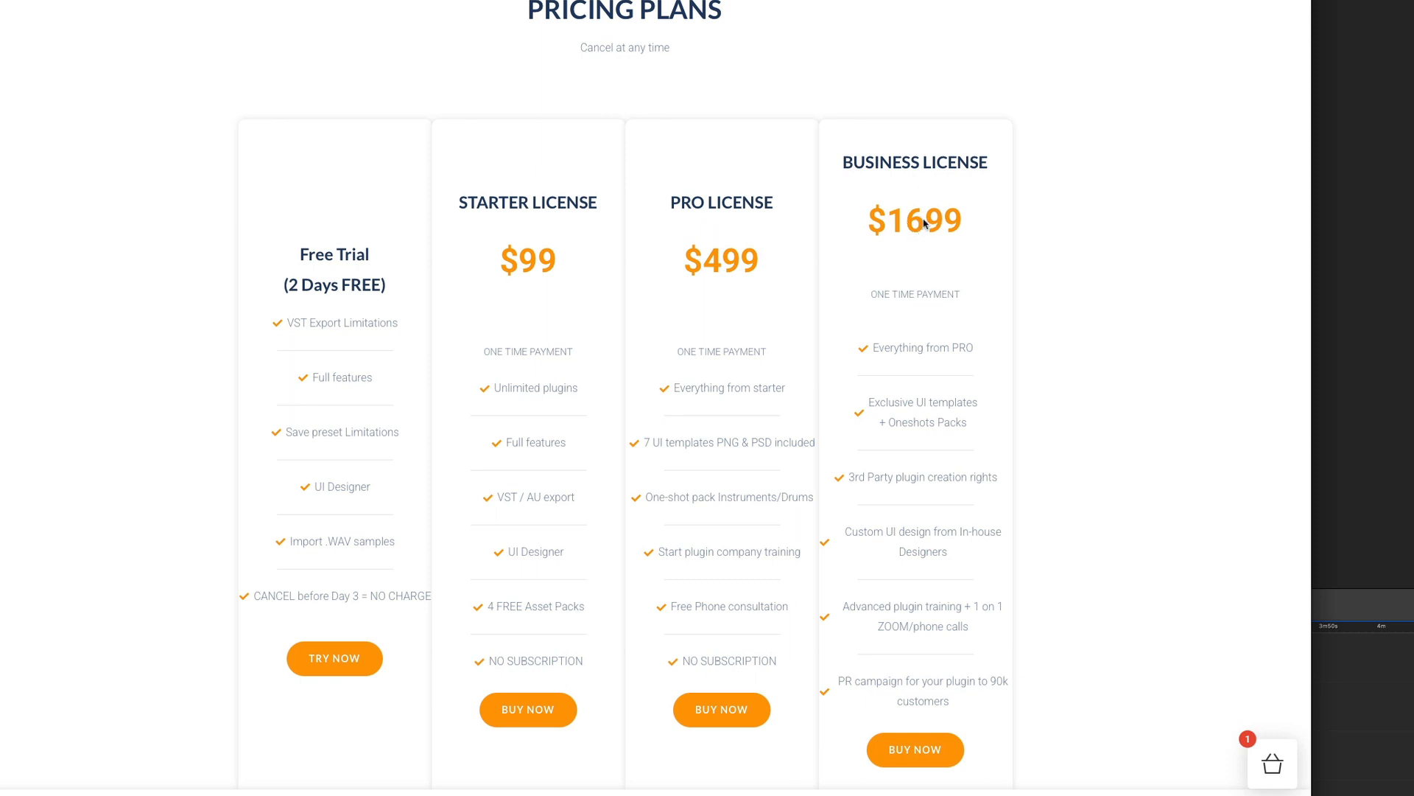
mouse_move(772, 356)
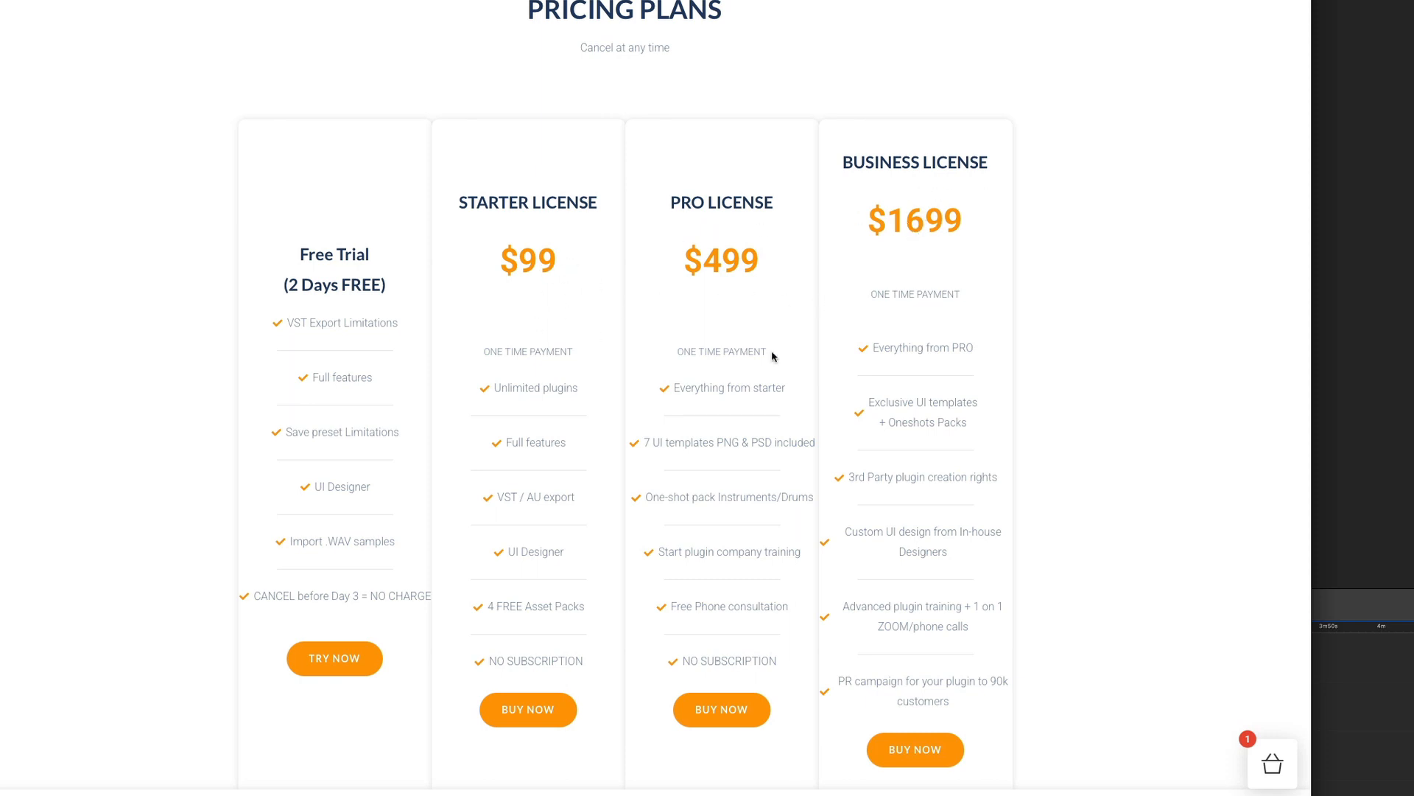